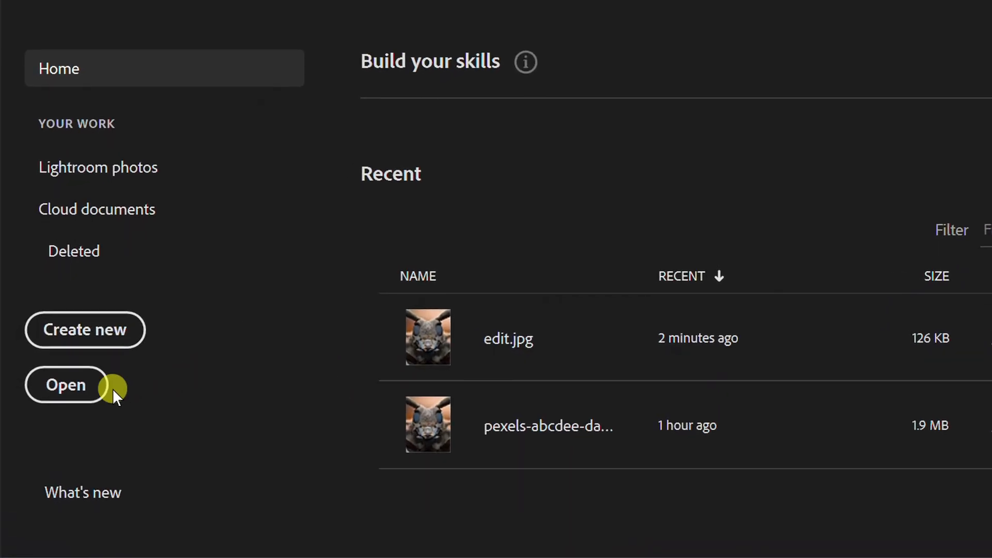
# Open edit.jpg, the insect close-up photo, from the computer's files.
pyautogui.click(65, 384)
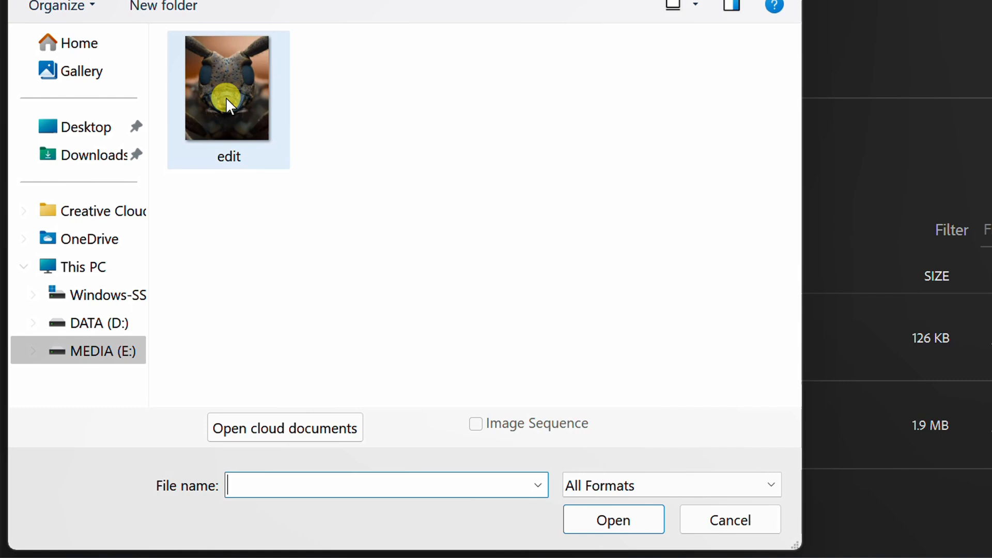
pyautogui.click(227, 89)
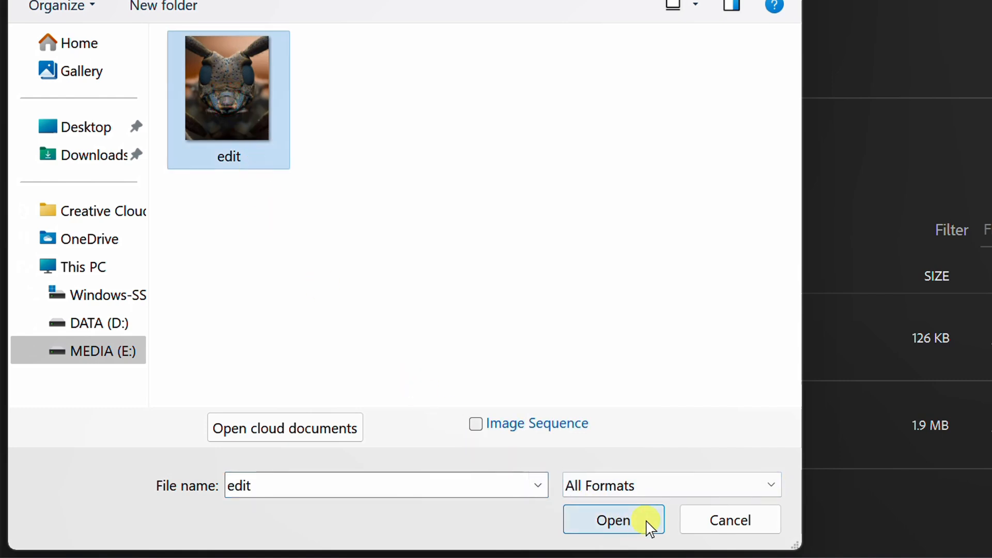
pyautogui.click(612, 520)
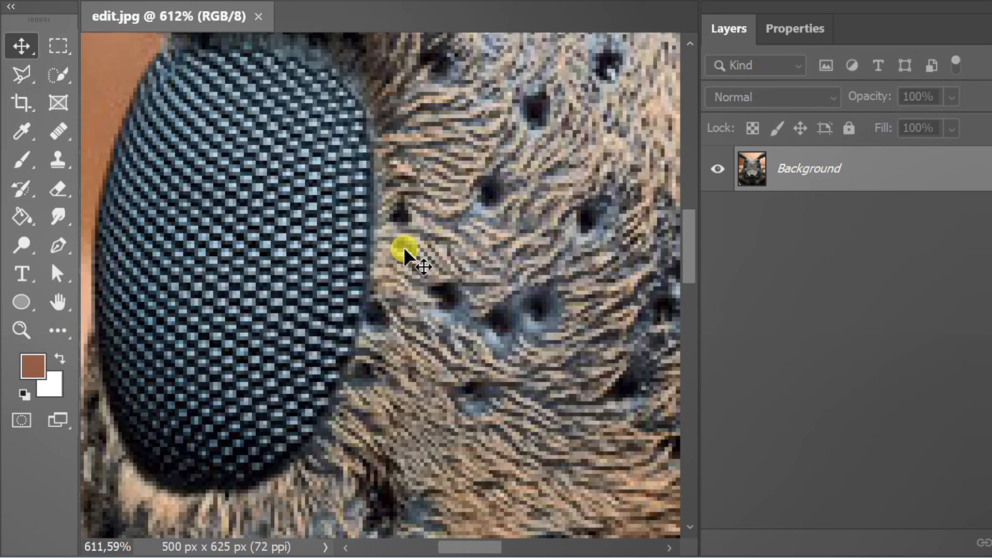
pyautogui.click(80, 12)
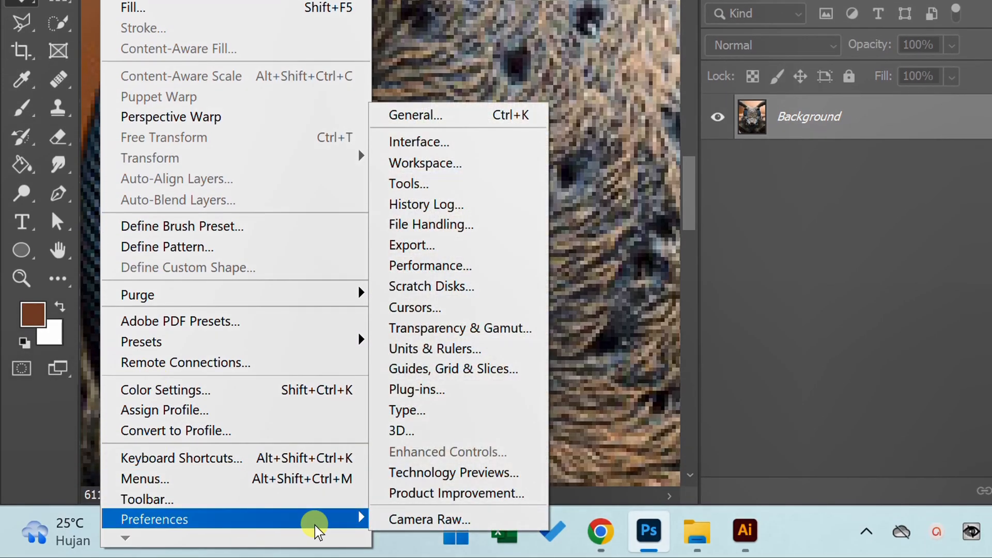
pyautogui.moveTo(529, 472)
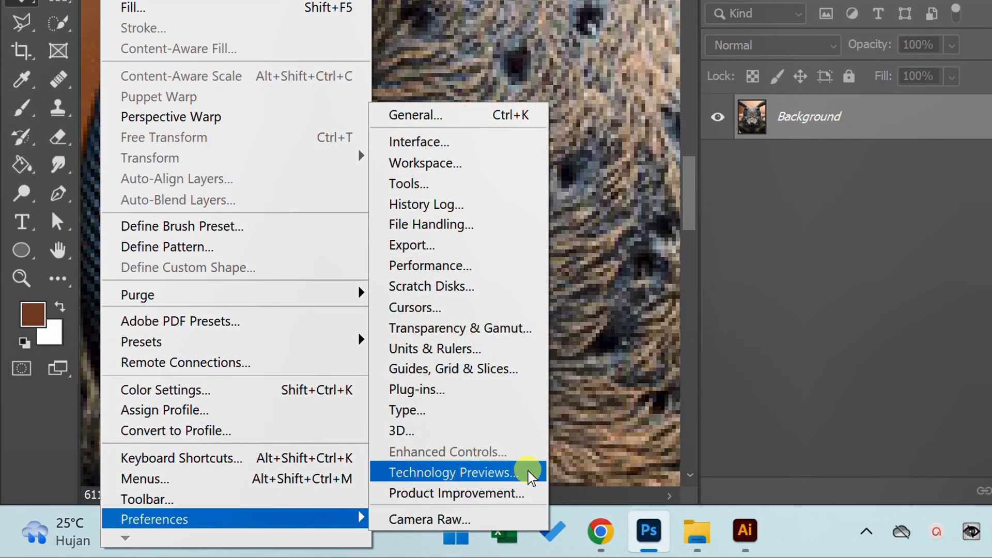
# Enable Preserve Details 2.0 Upscale in the Technology Previews preferences and confirm.
pyautogui.click(451, 472)
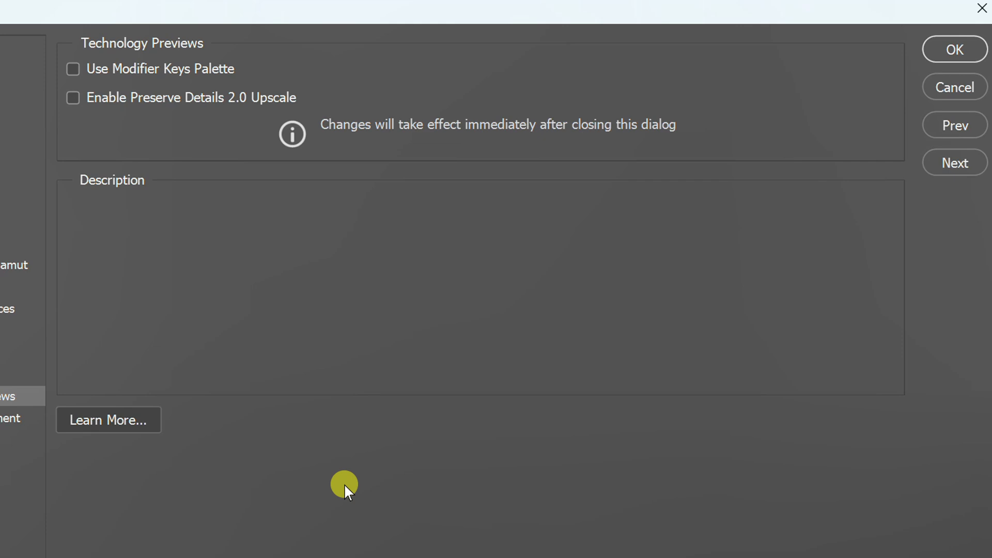
pyautogui.click(73, 98)
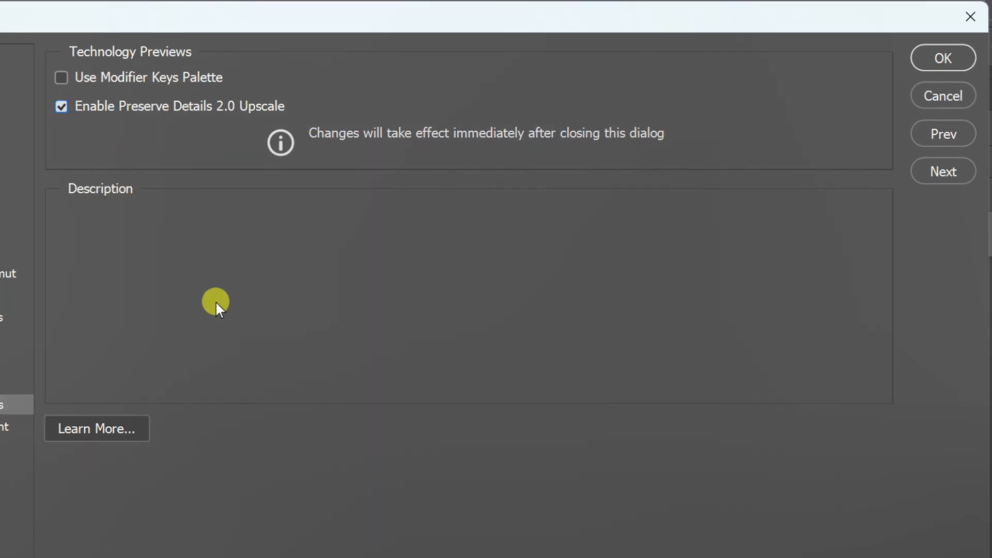
pyautogui.click(943, 58)
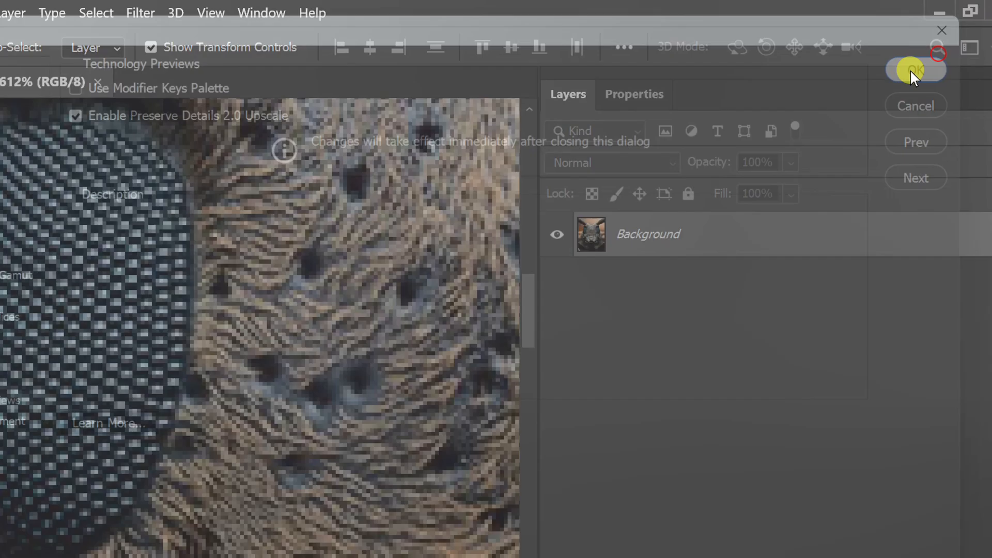
pyautogui.click(915, 70)
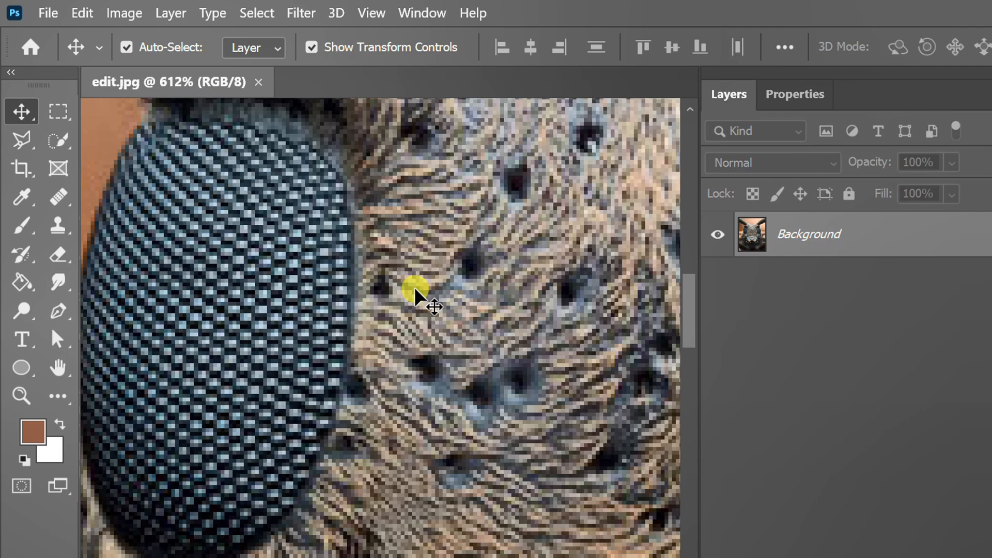
# Resize the image to 4000 × 5000 px at 300 ppi with Preserve Details 2.0 resampling, noise 0%.
pyautogui.click(124, 13)
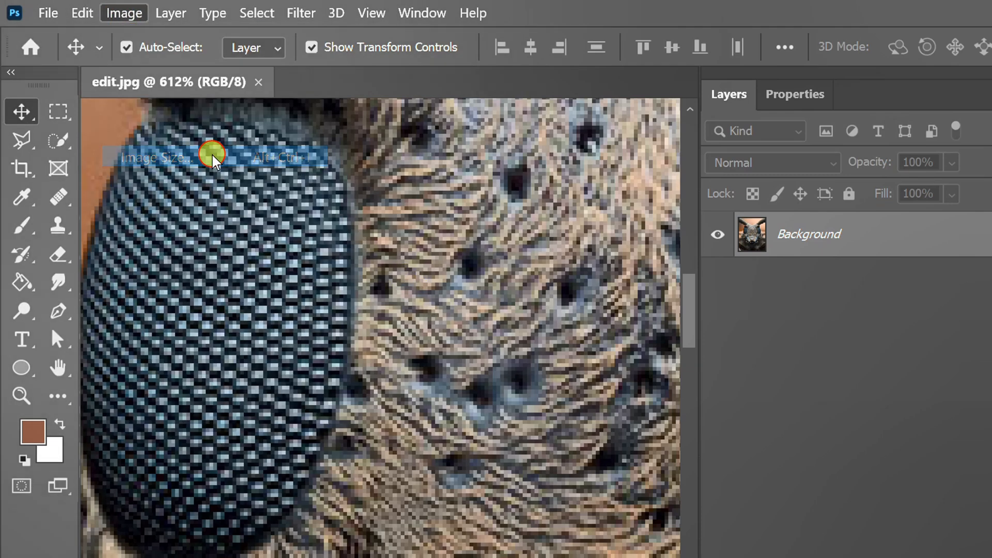
pyautogui.click(215, 157)
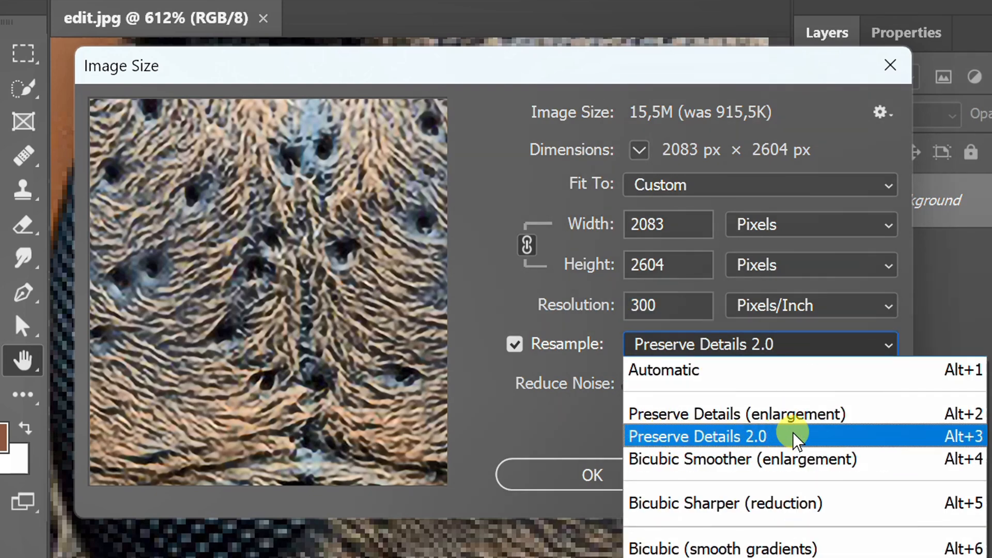
pyautogui.click(696, 436)
pyautogui.write('4000')
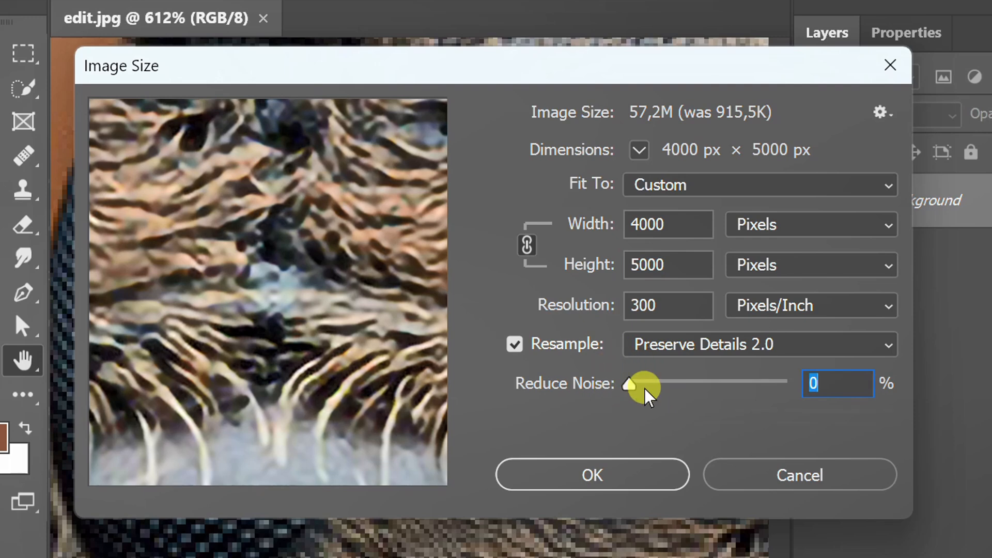
pyautogui.click(593, 475)
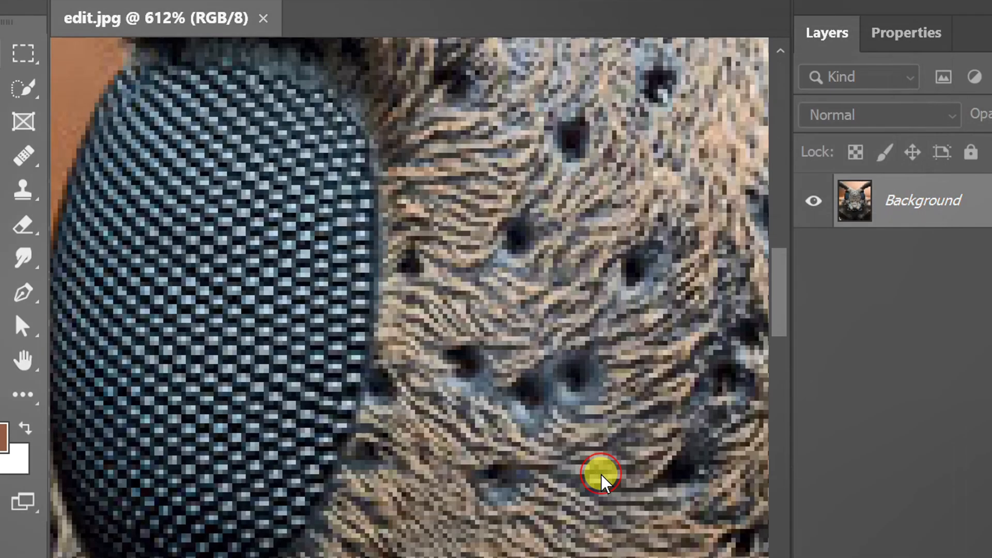